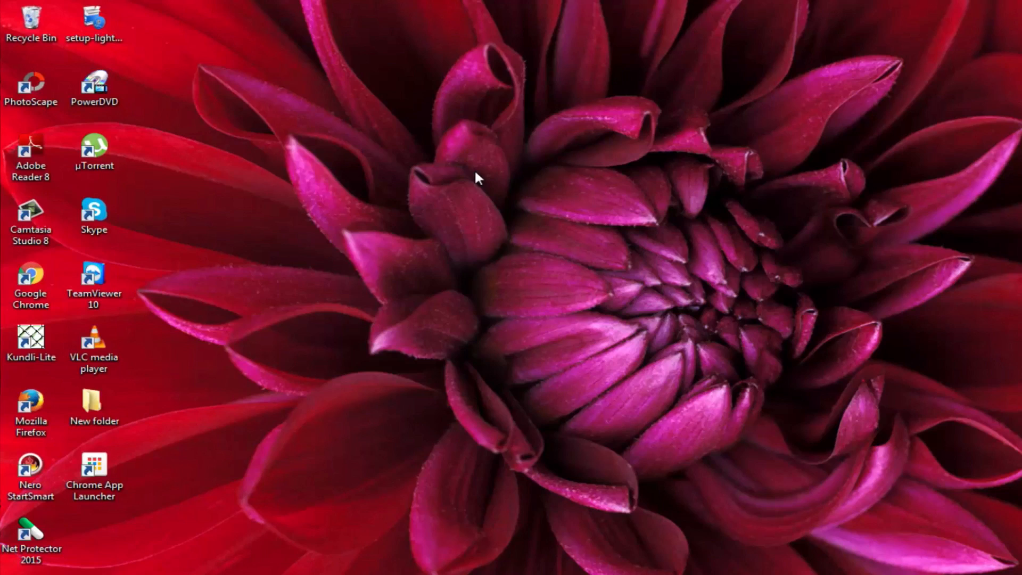
pyautogui.moveTo(455, 181)
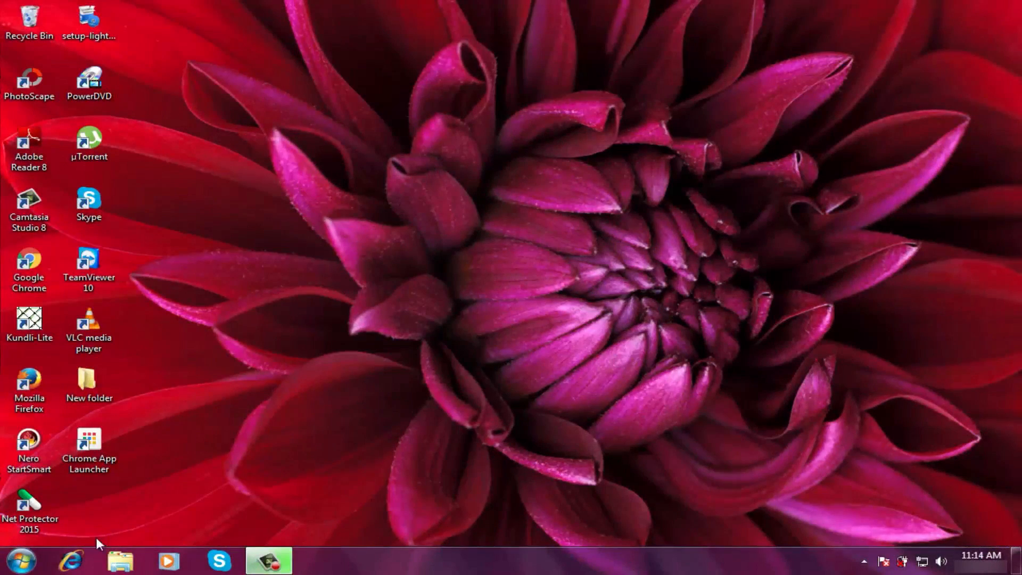
# Step: Search the Start menu for cmd and launch Command Prompt as administrator
pyautogui.click(22, 561)
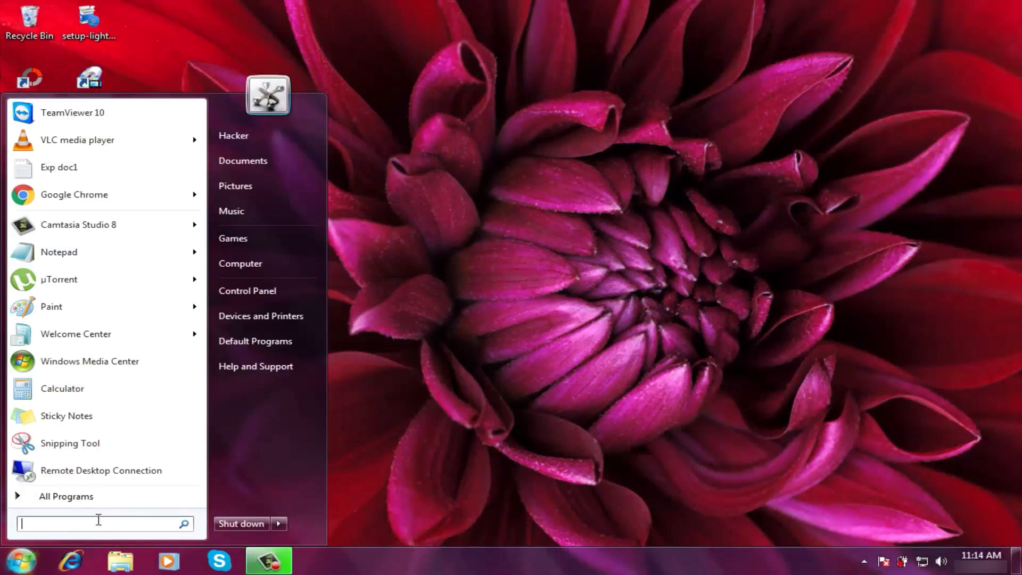
pyautogui.write('cm')
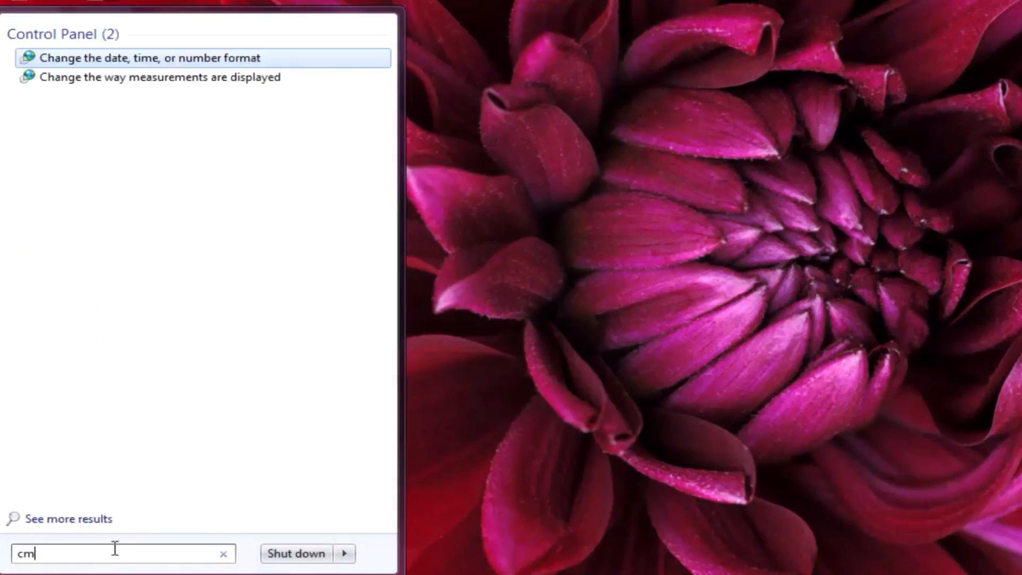
pyautogui.write('d')
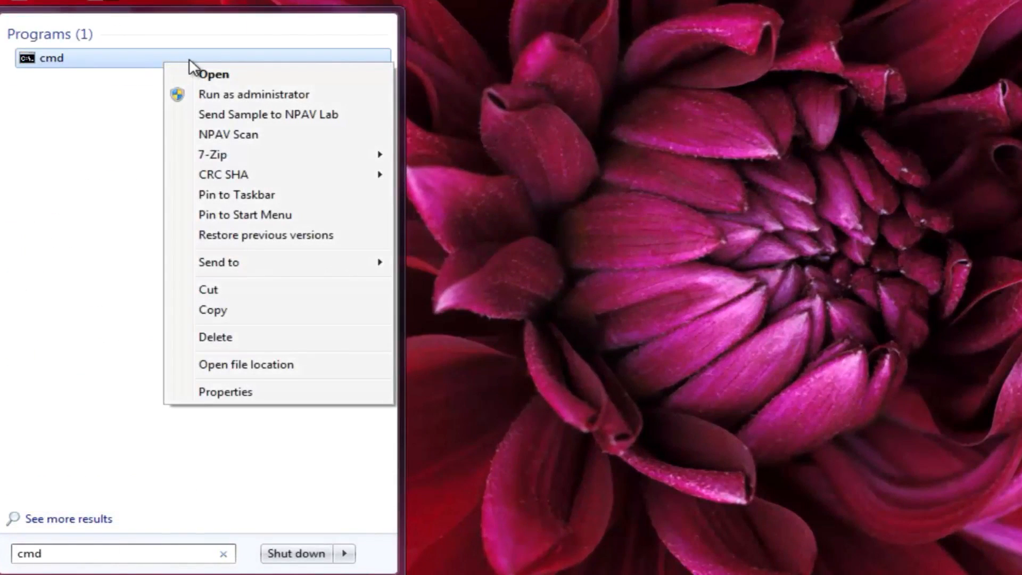
pyautogui.click(213, 75)
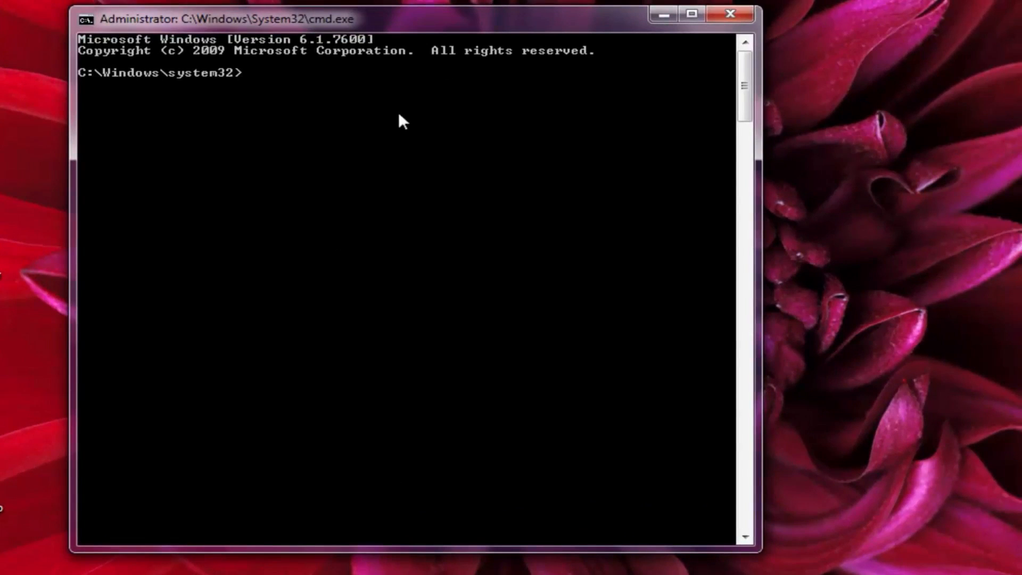
# Step: Run netsh wlan show drivers and review the output for hosted network support
pyautogui.write('netsh')
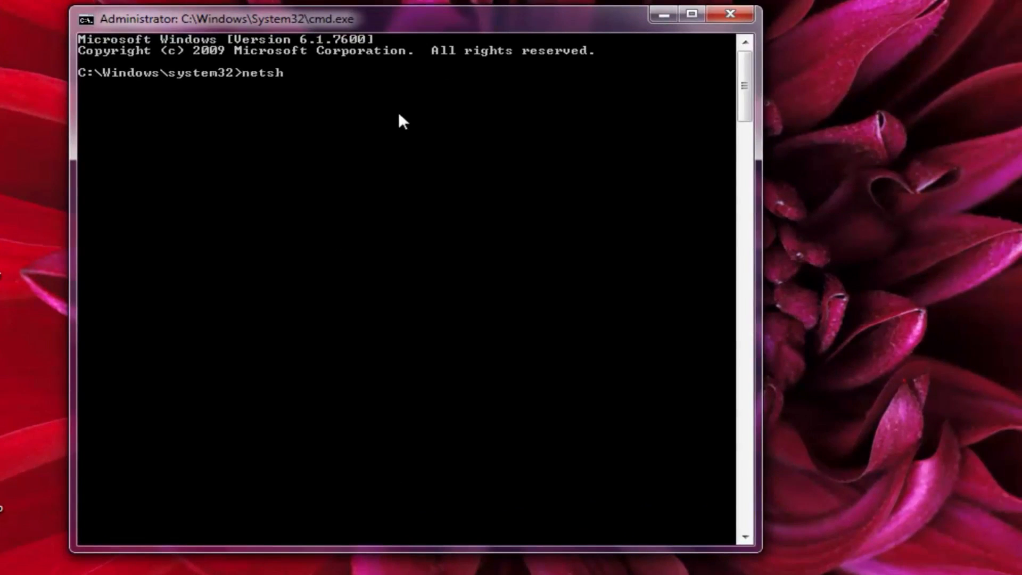
pyautogui.write('wlan sho')
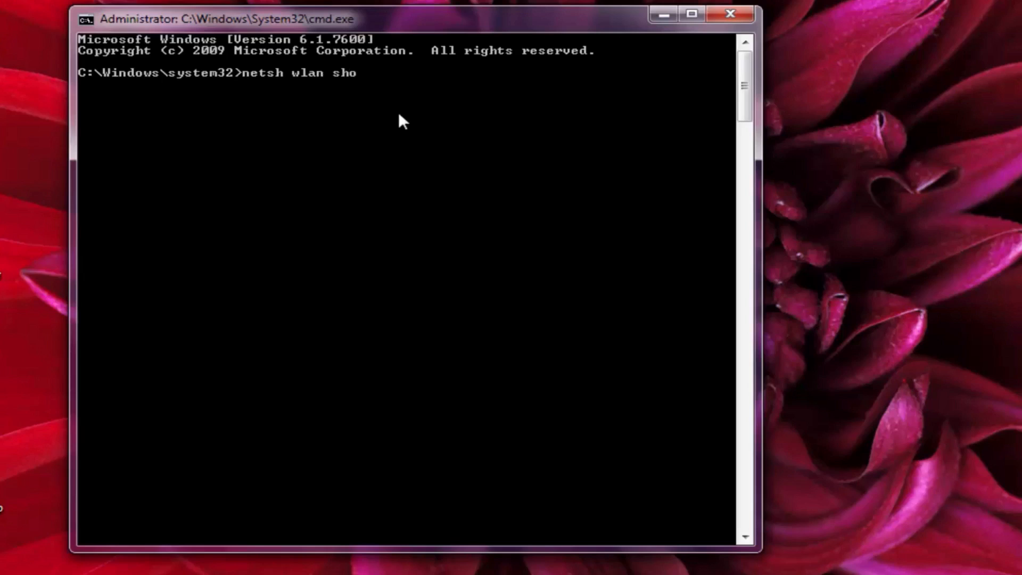
pyautogui.write('w drivers')
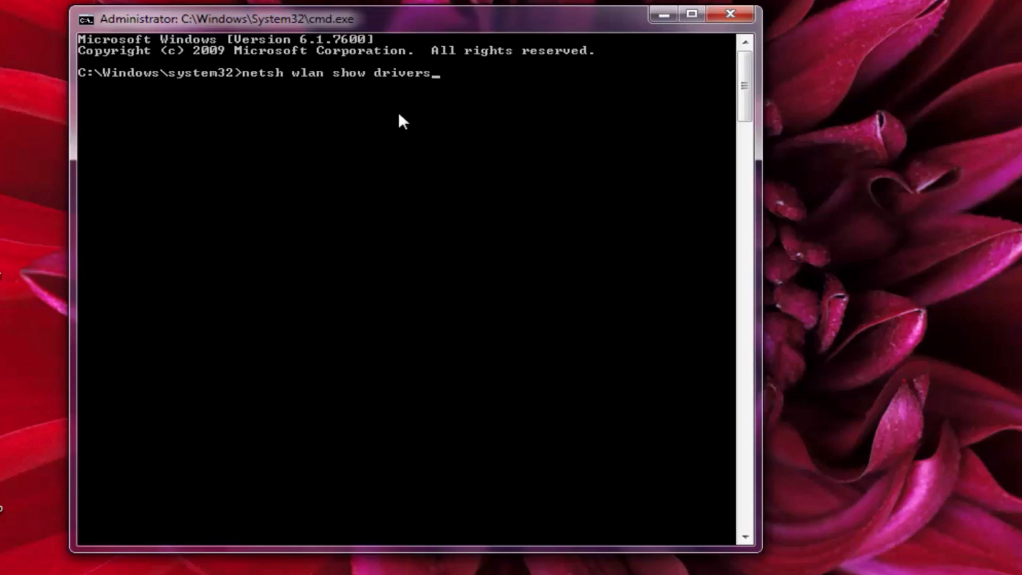
pyautogui.press('Return')
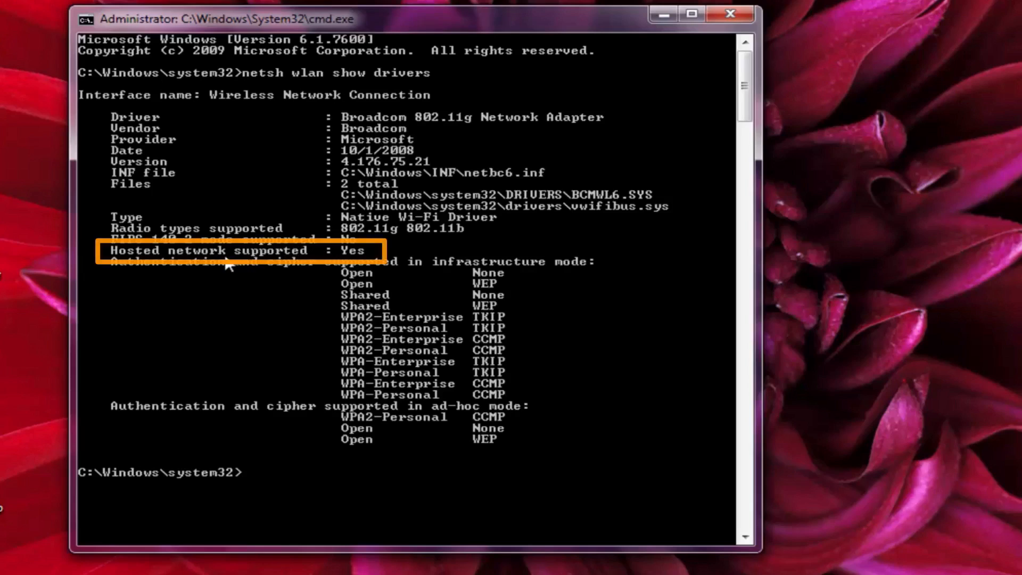
pyautogui.moveTo(474, 265)
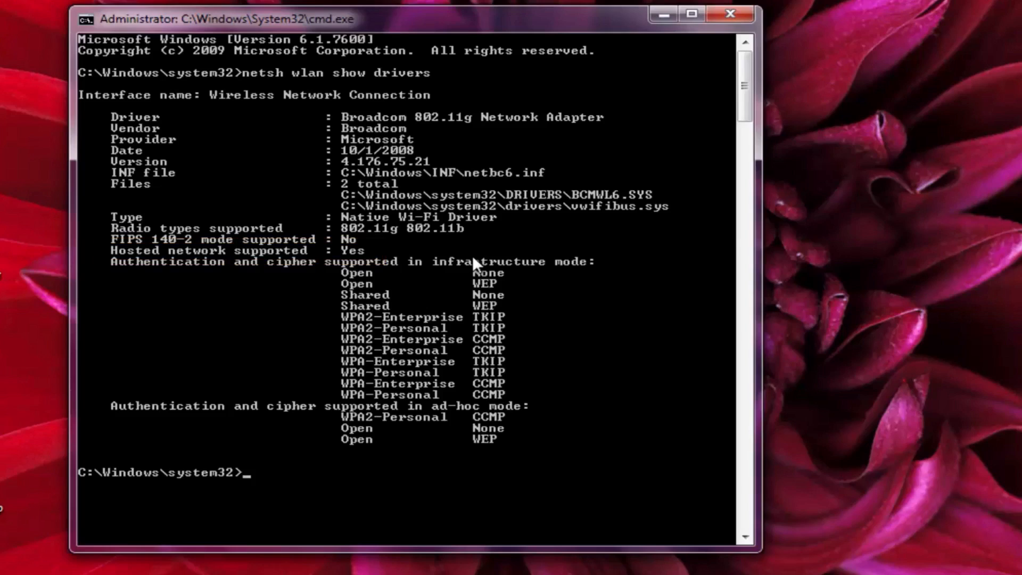
pyautogui.scroll(3)
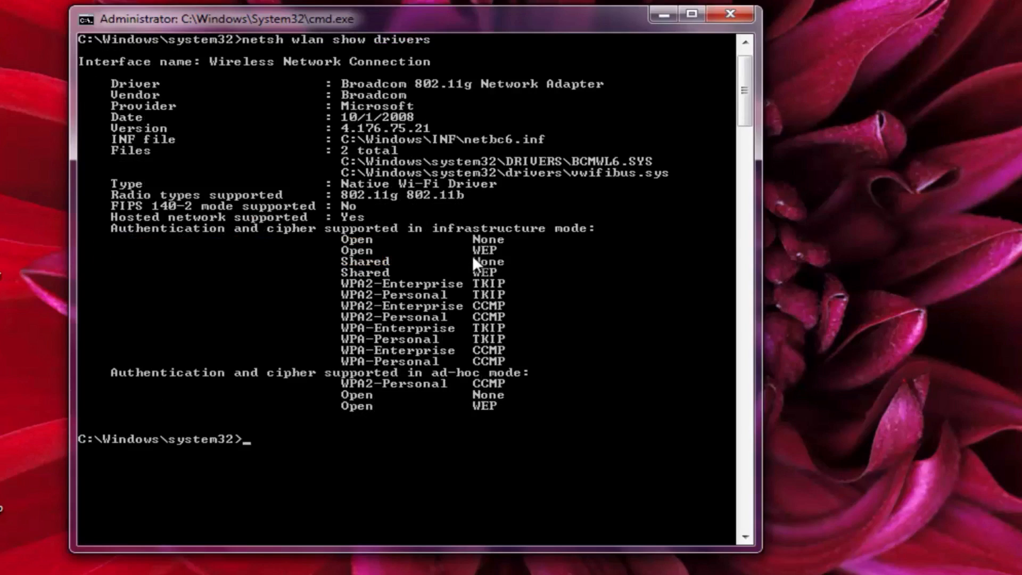
pyautogui.scroll(-3)
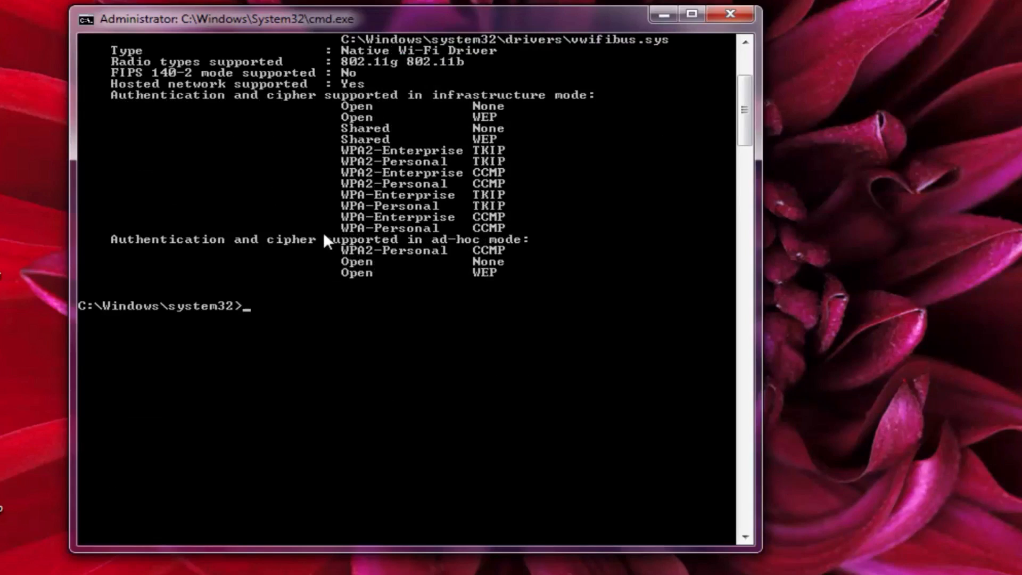
pyautogui.write('netsh wla')
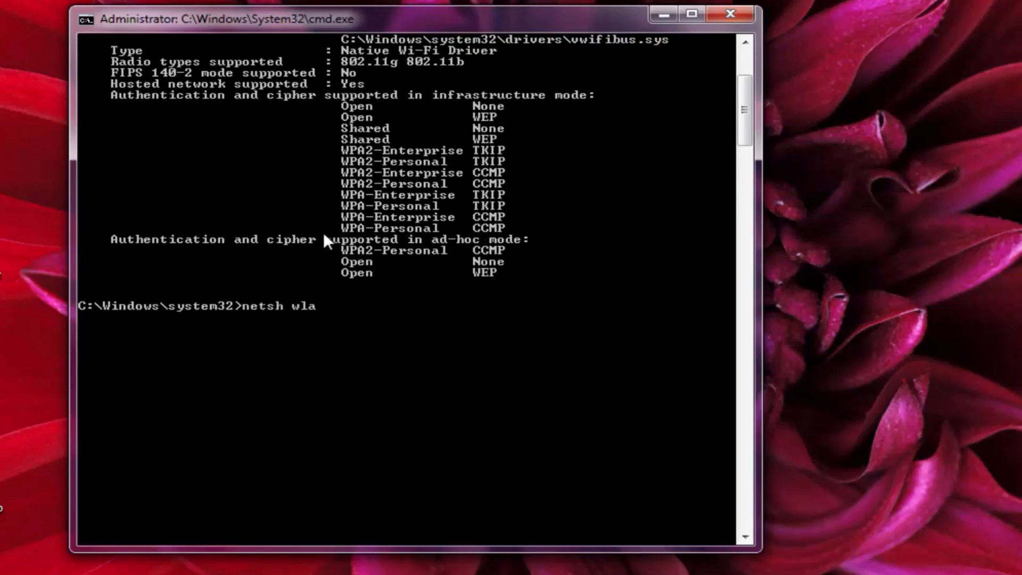
pyautogui.write('n set hostednetwork mode')
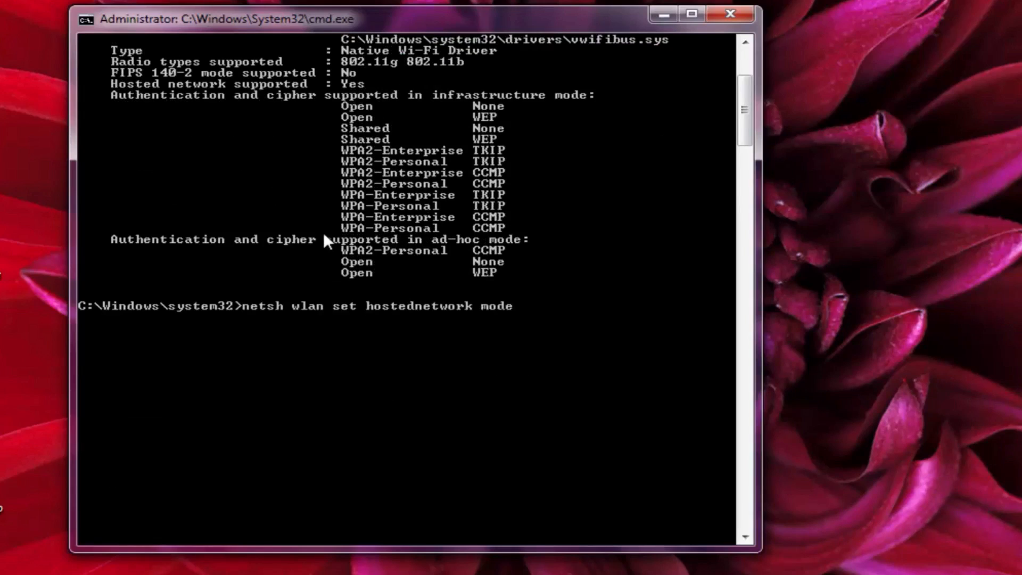
pyautogui.write('=allow ssid=my')
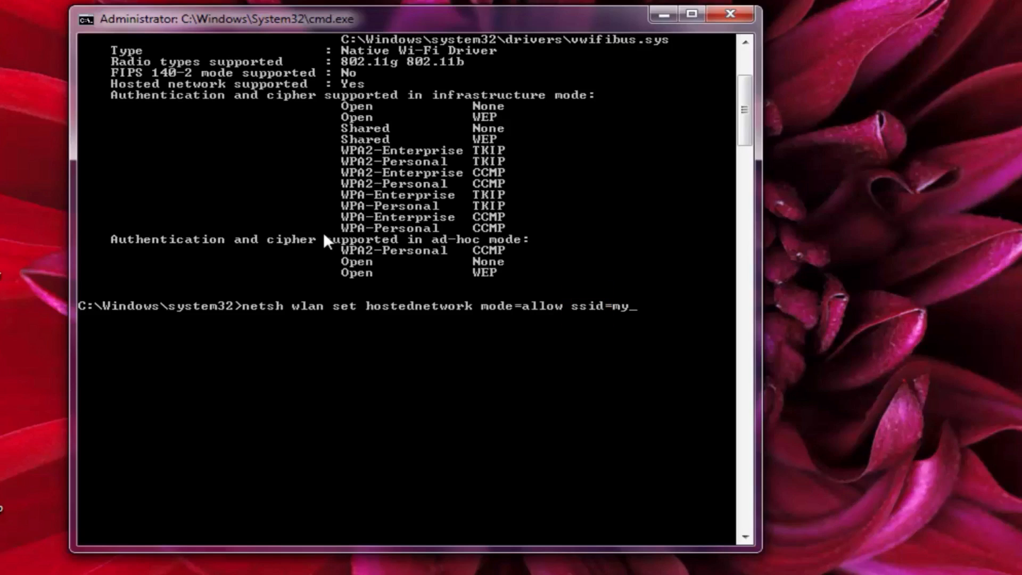
pyautogui.write('netwo')
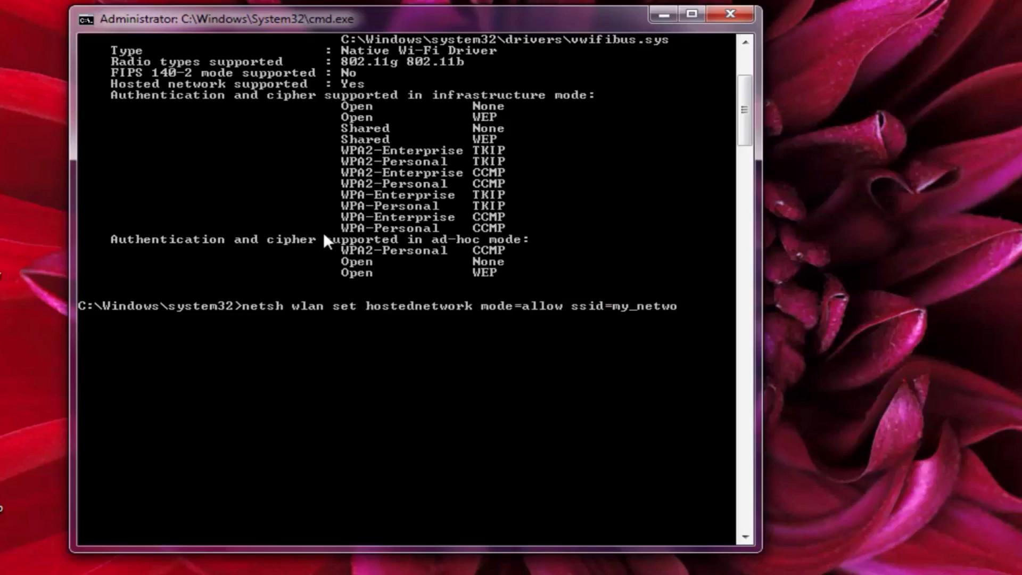
pyautogui.write('rk')
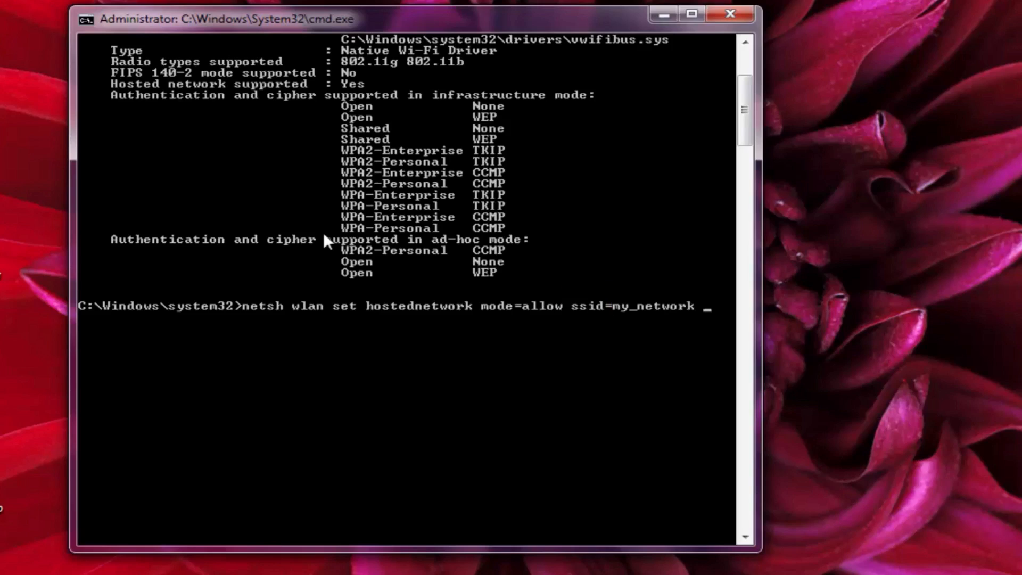
pyautogui.write('key=')
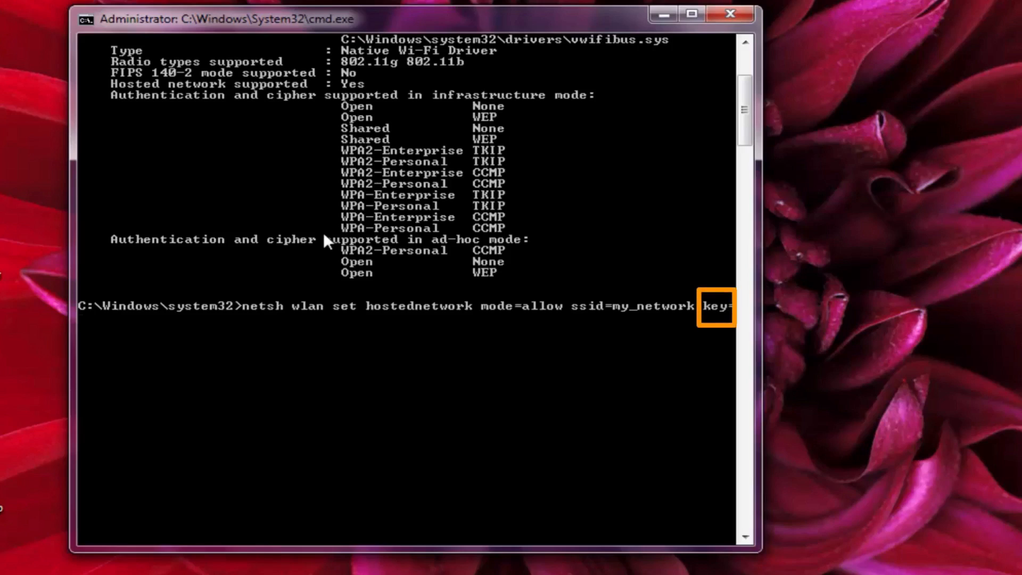
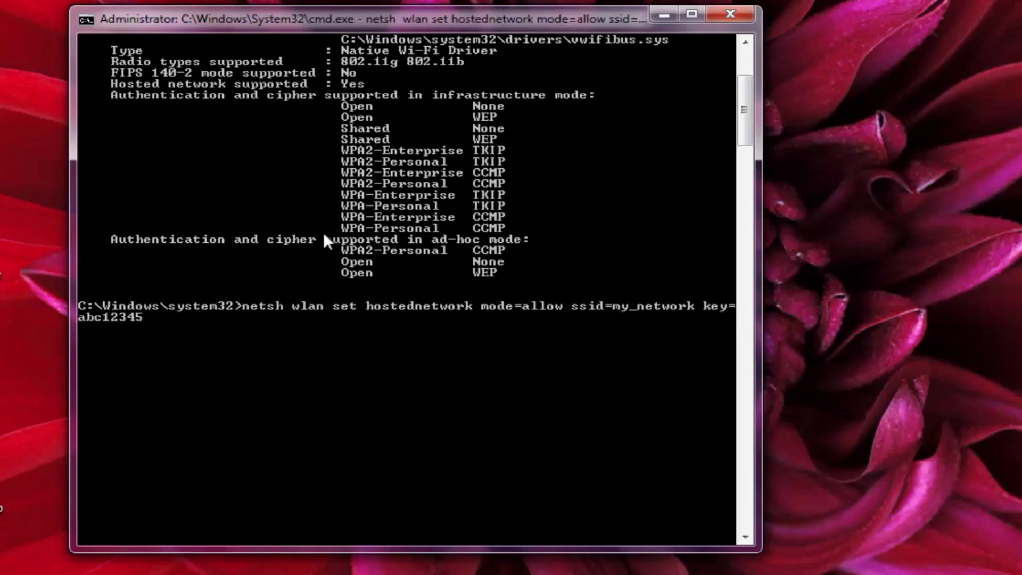
pyautogui.press('Return')
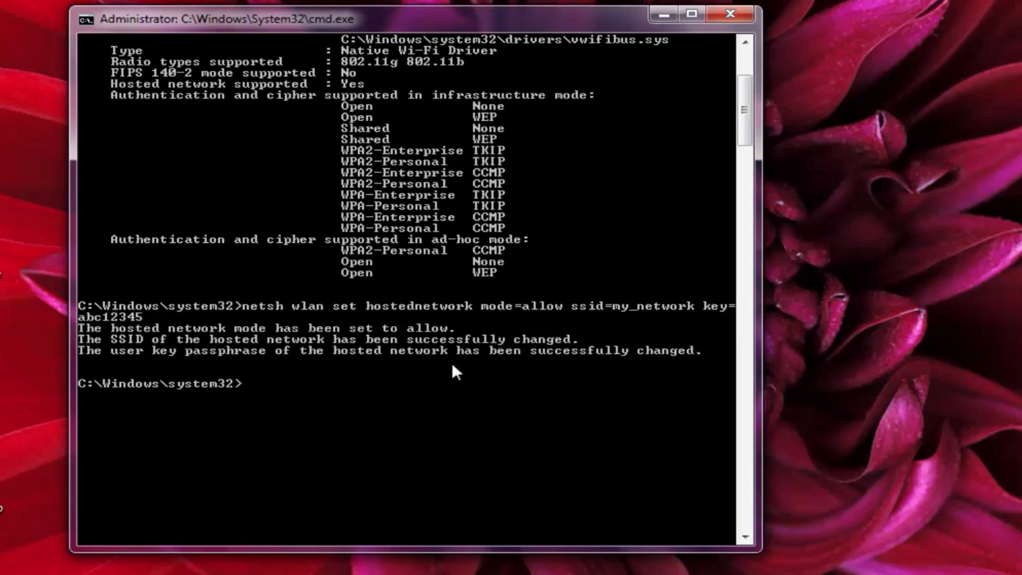
pyautogui.moveTo(487, 413)
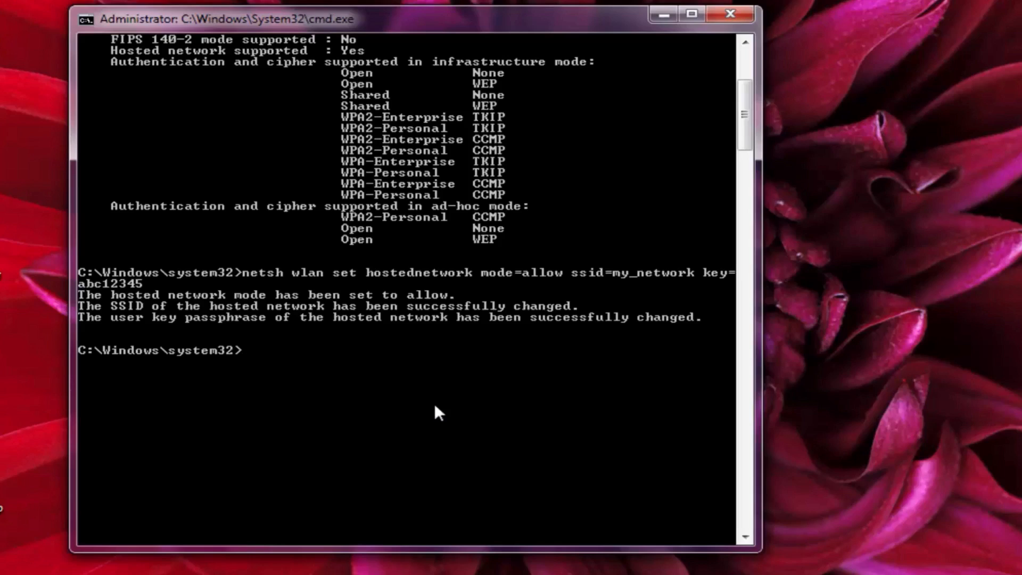
# Step: Run netsh wlan start hostednetwork to bring the hosted network up
pyautogui.write('net')
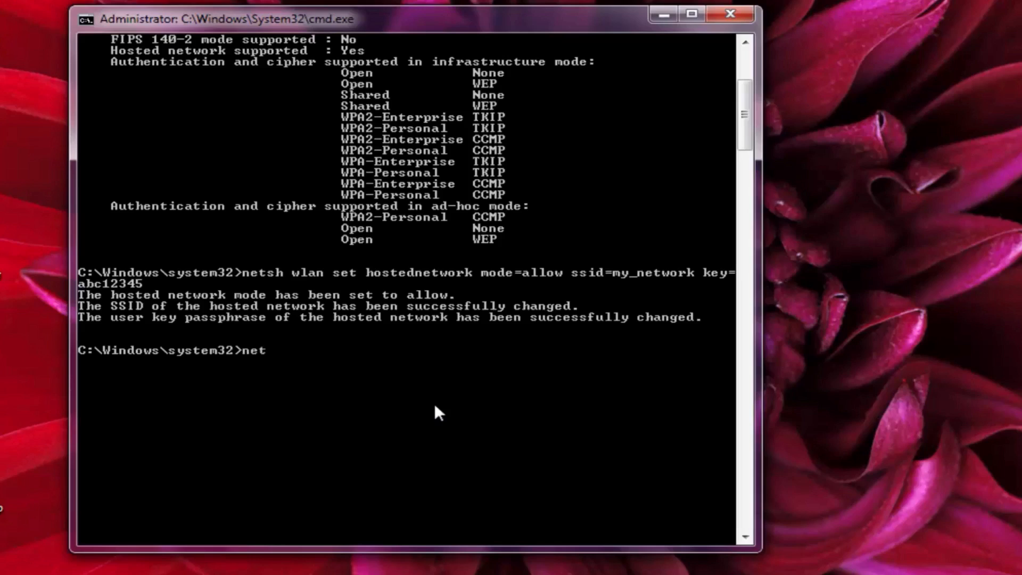
pyautogui.write('sh wlan sta')
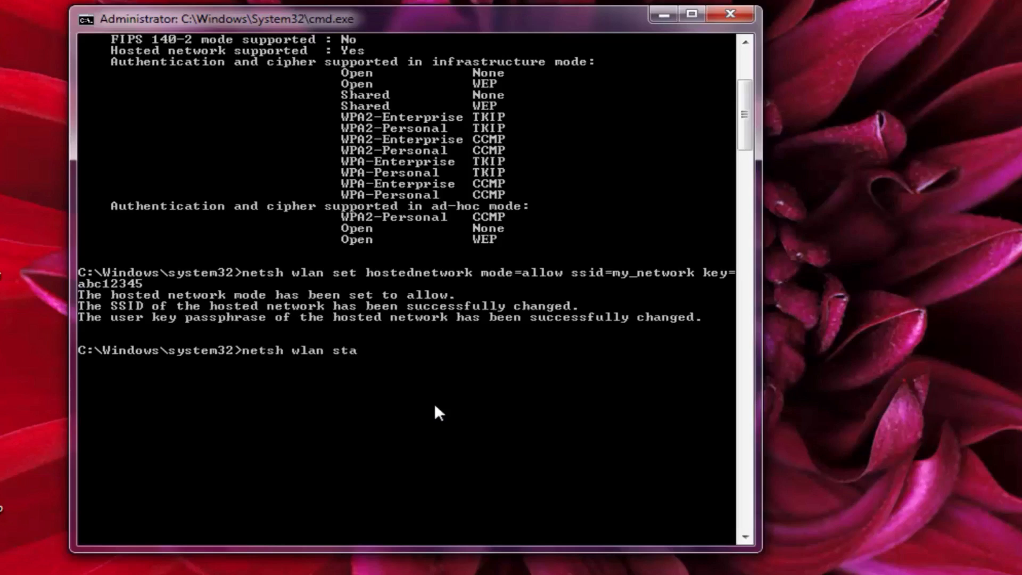
pyautogui.write('rt hostednetwor')
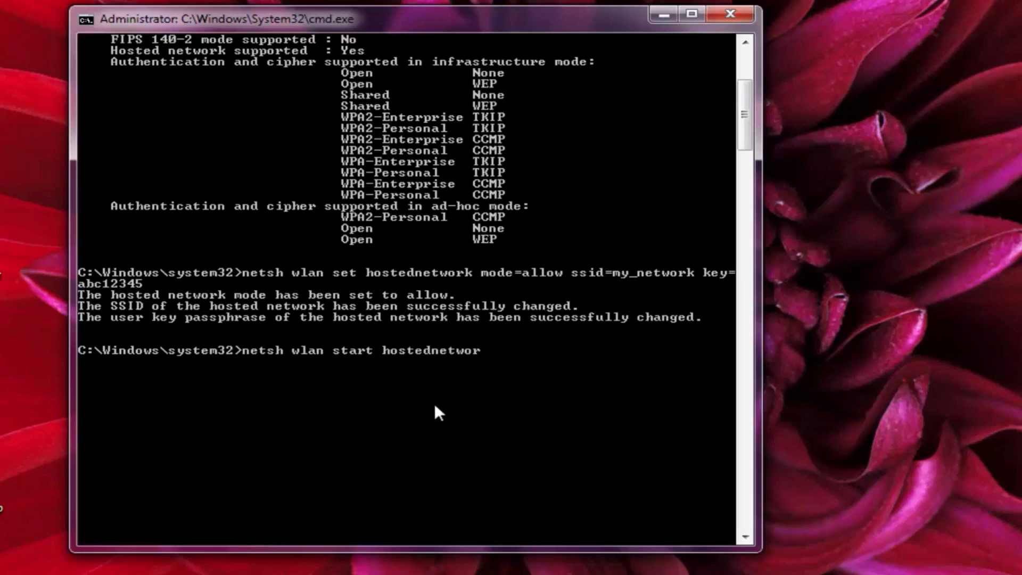
pyautogui.press('Return')
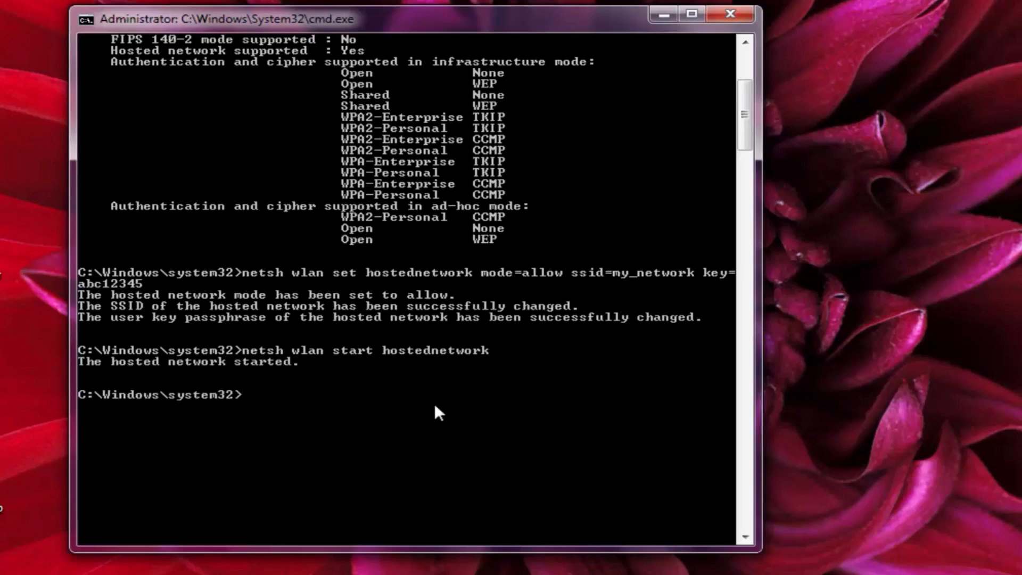
pyautogui.moveTo(374, 408)
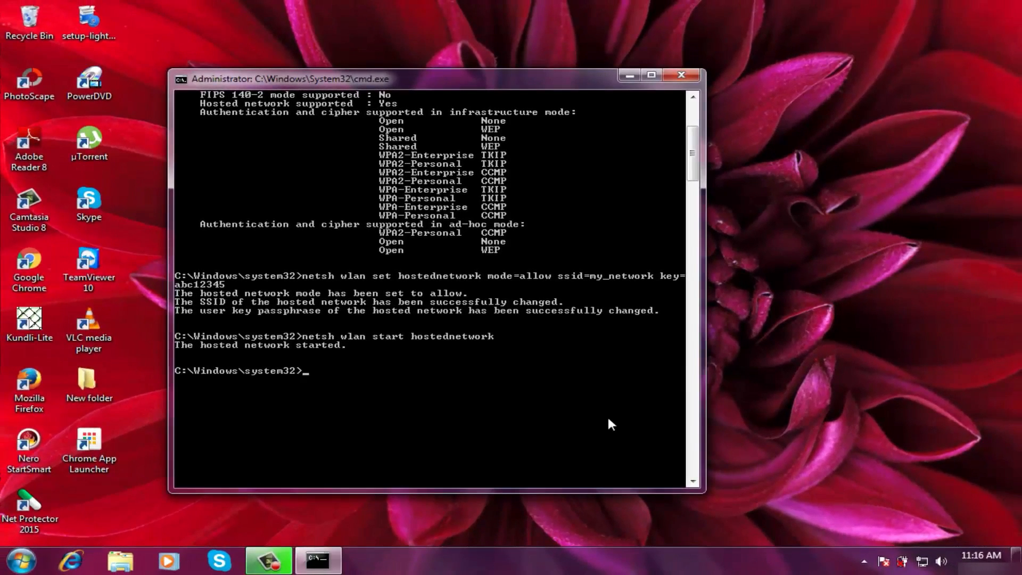
pyautogui.moveTo(925, 564)
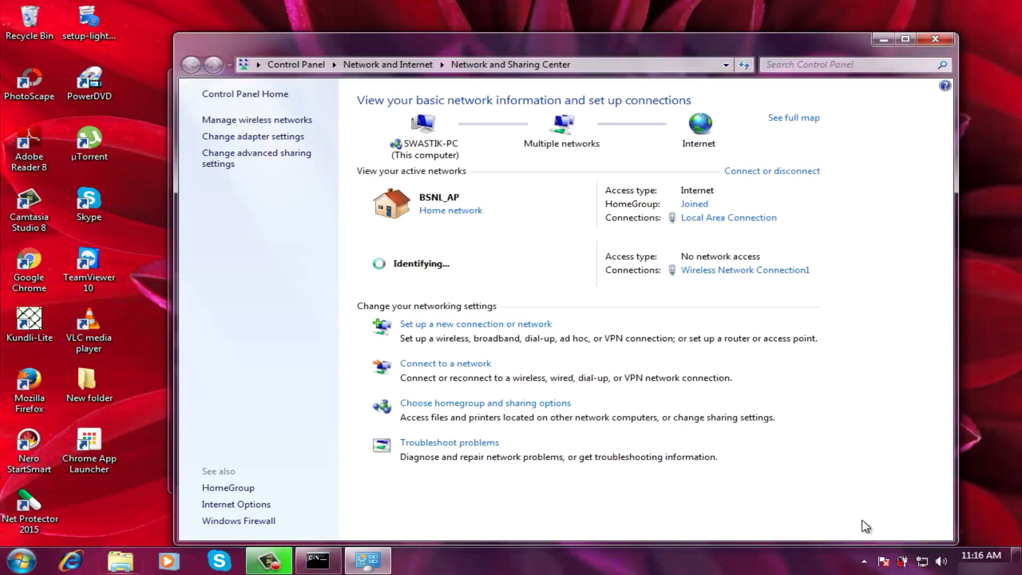
# Step: In adapter settings, rename the Microsoft Virtual WiFi connection to hosted_wifi_network
pyautogui.click(254, 137)
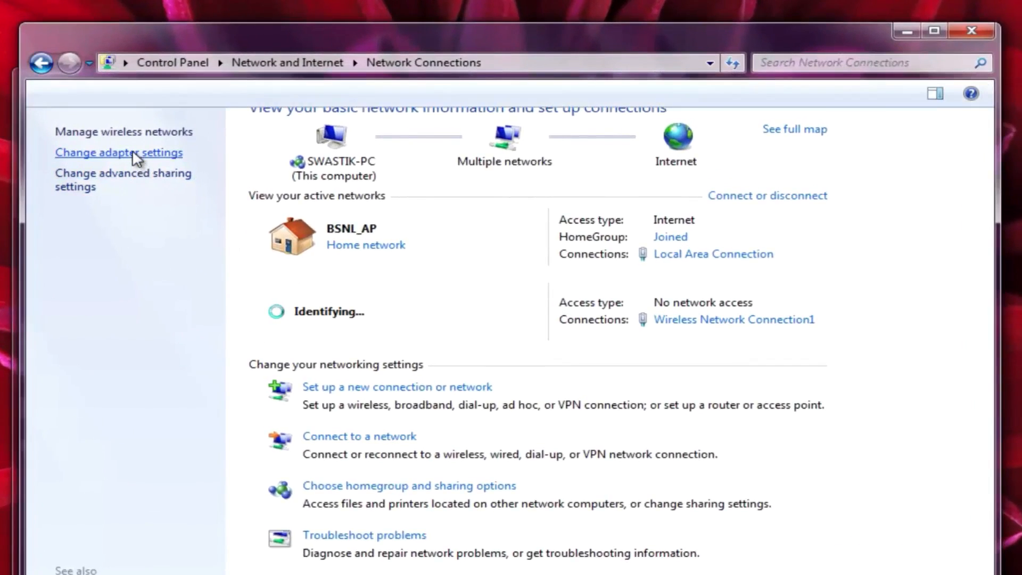
pyautogui.click(118, 152)
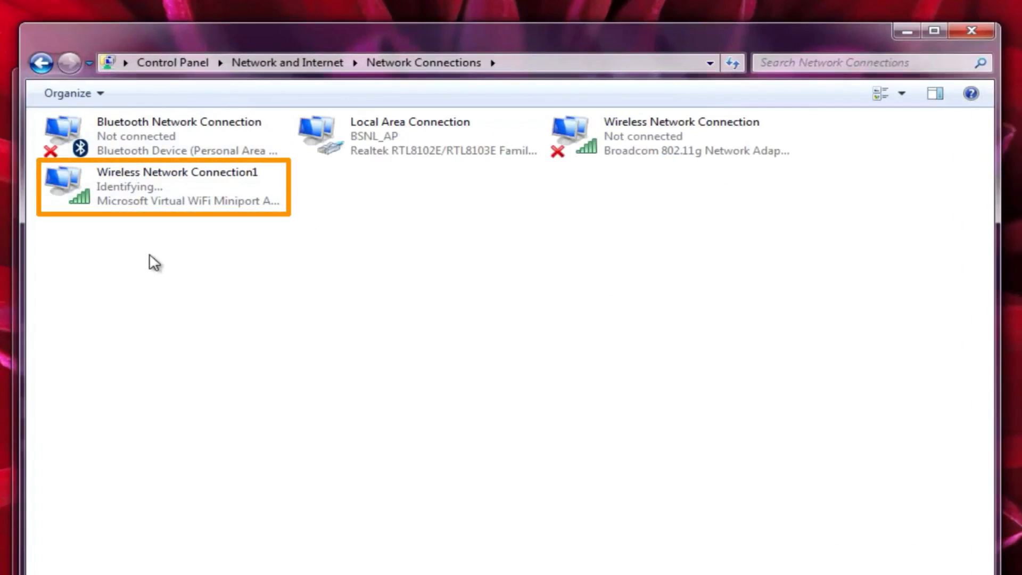
pyautogui.moveTo(108, 223)
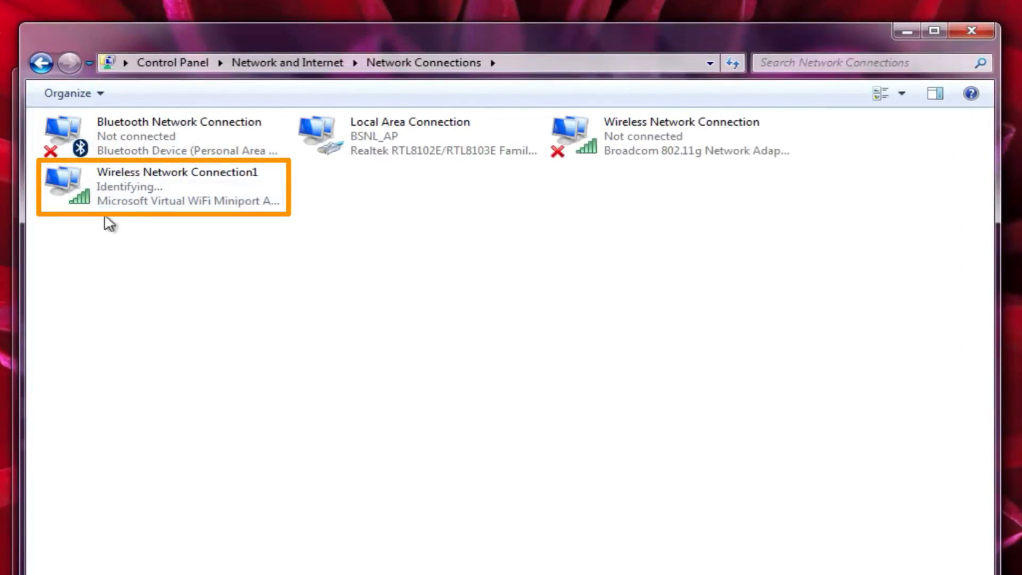
pyautogui.moveTo(185, 305)
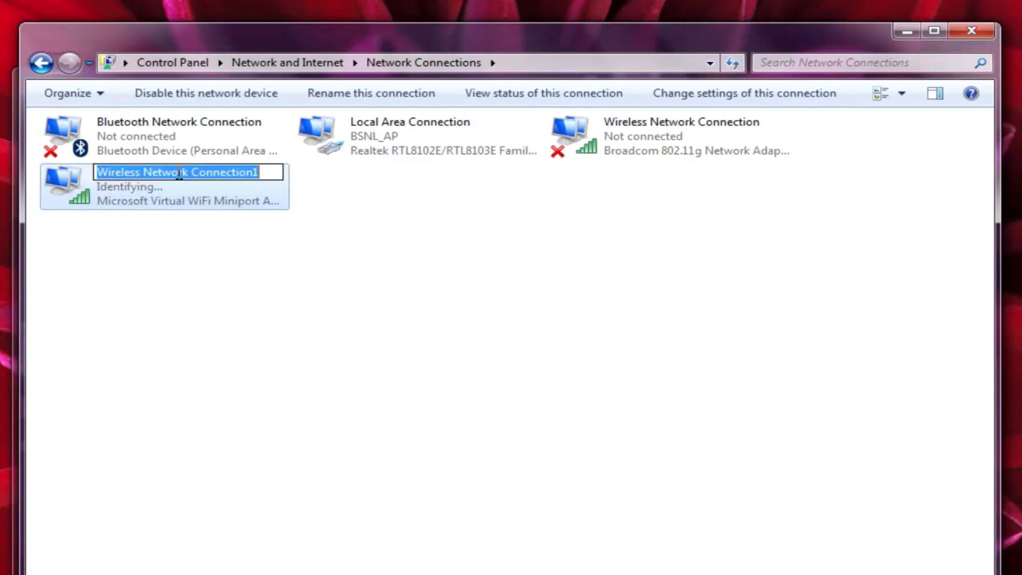
pyautogui.write('hosted')
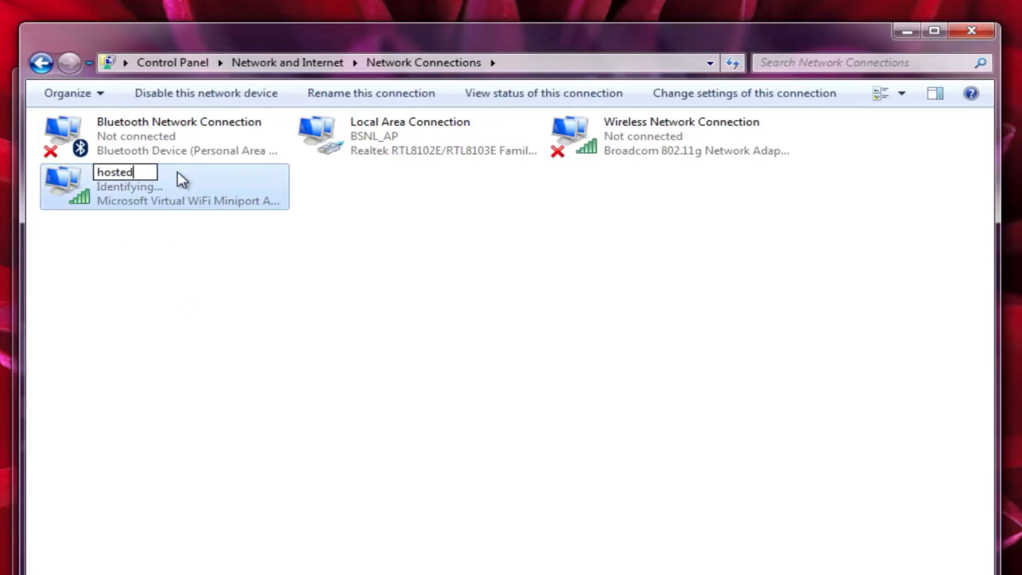
pyautogui.write('_wifi_network')
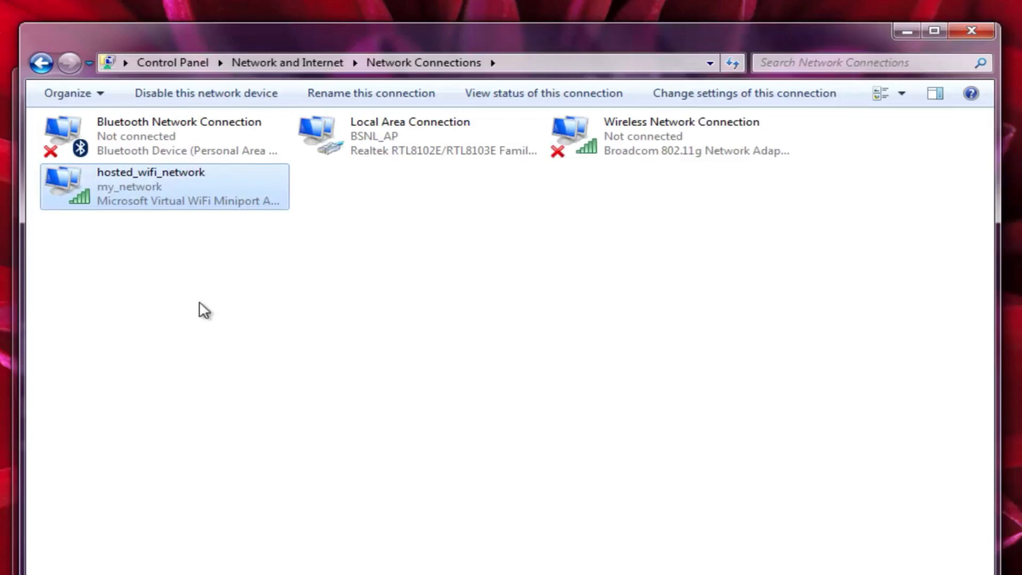
pyautogui.moveTo(420, 249)
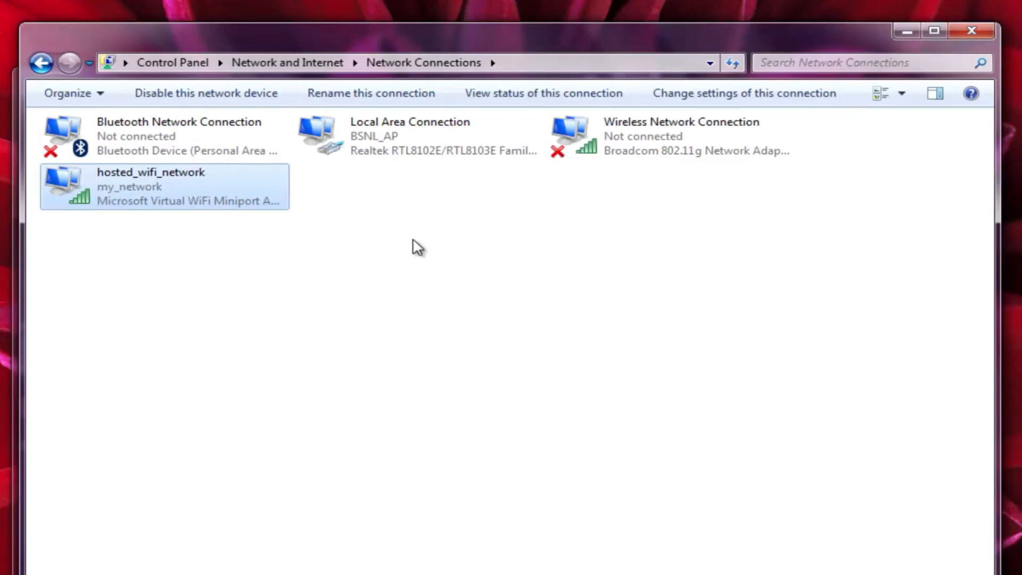
pyautogui.moveTo(360, 137)
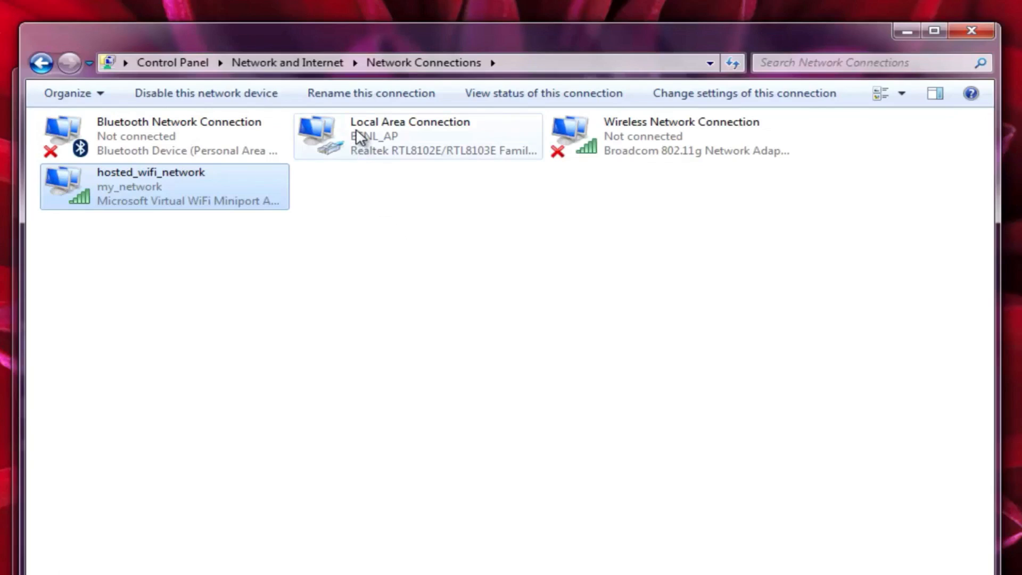
# Step: Bring up the Local Area Connection's Sharing properties
pyautogui.click(408, 135)
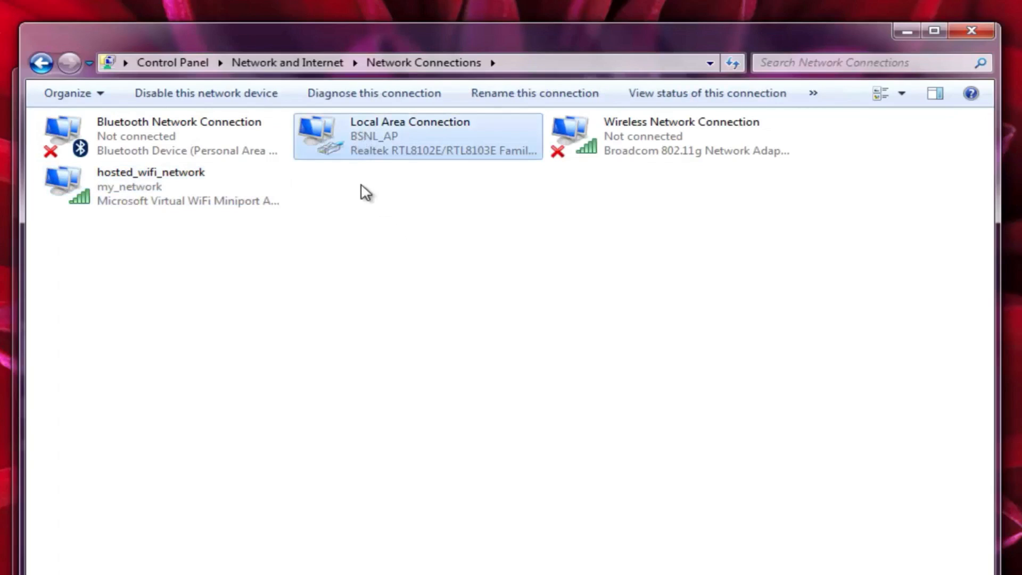
pyautogui.moveTo(370, 134)
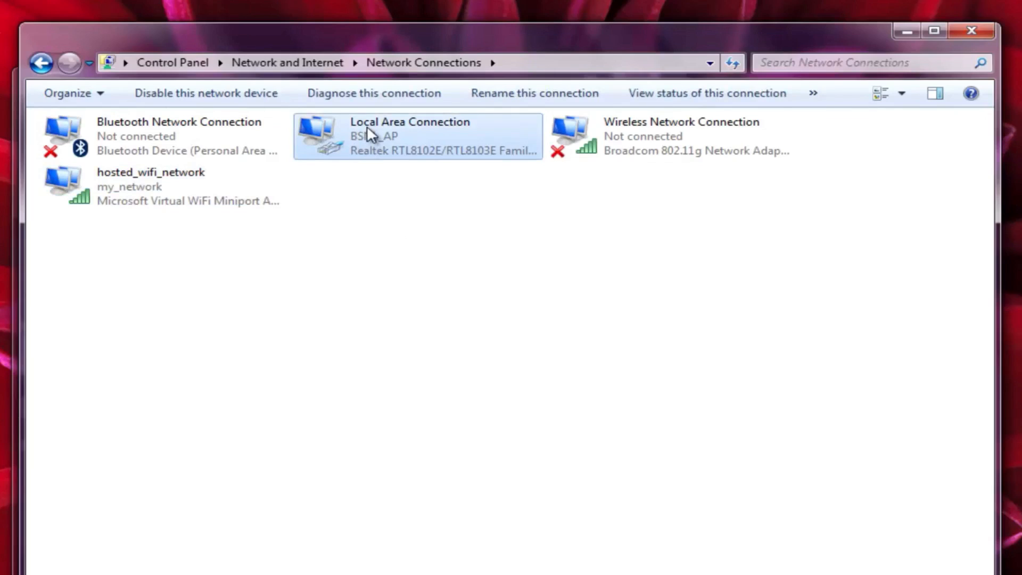
pyautogui.rightClick(372, 134)
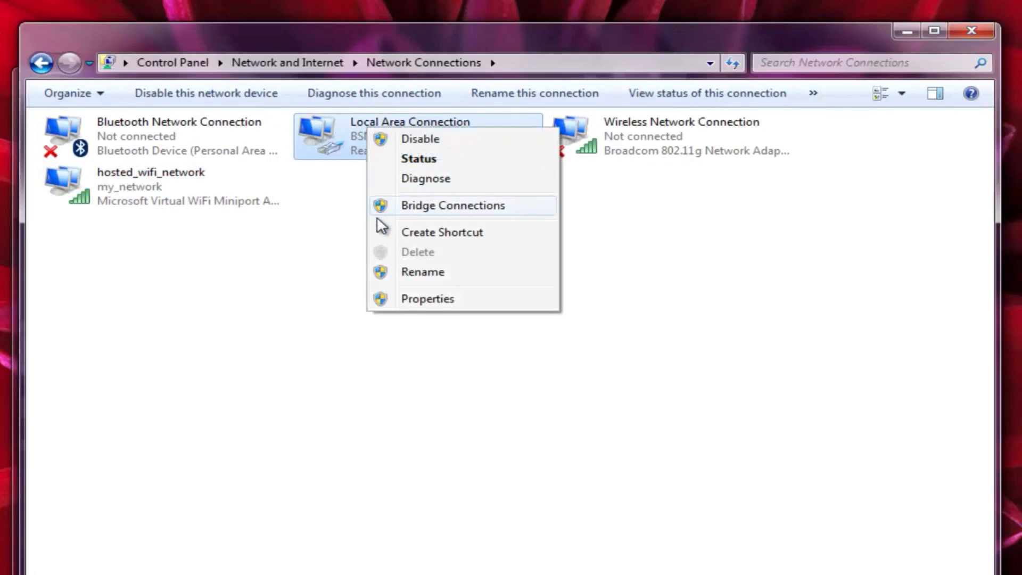
pyautogui.moveTo(388, 276)
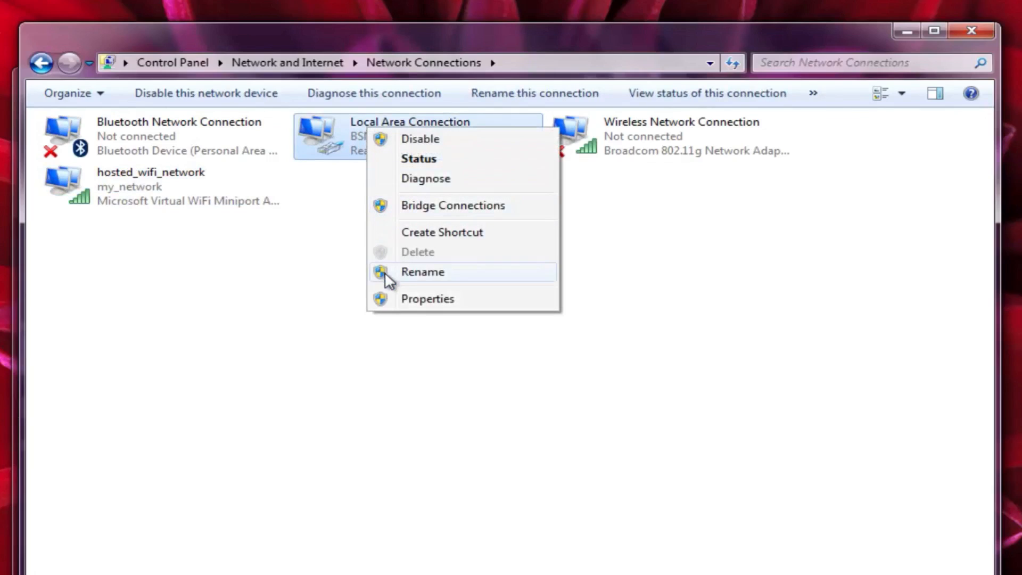
pyautogui.click(427, 298)
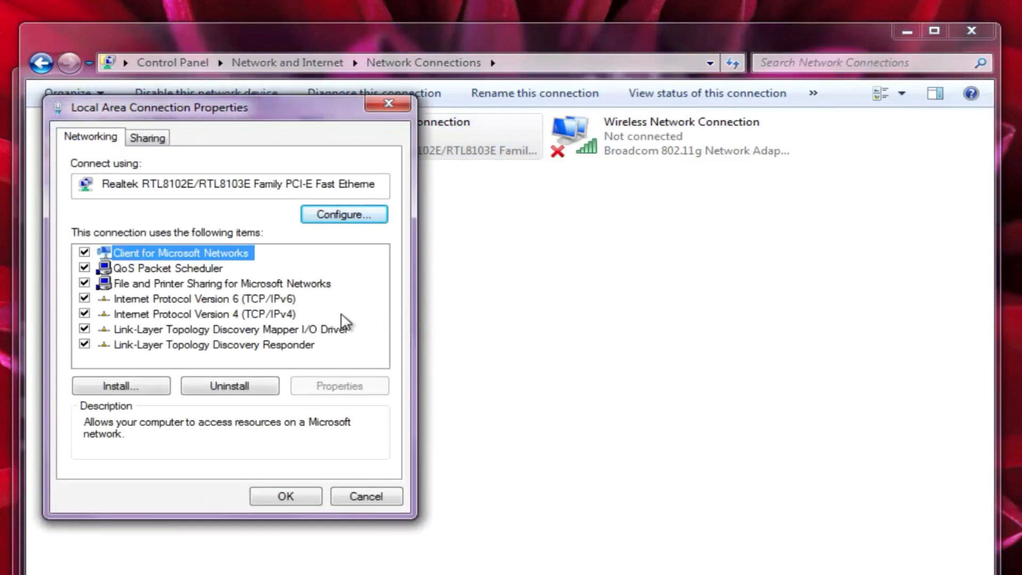
pyautogui.click(147, 137)
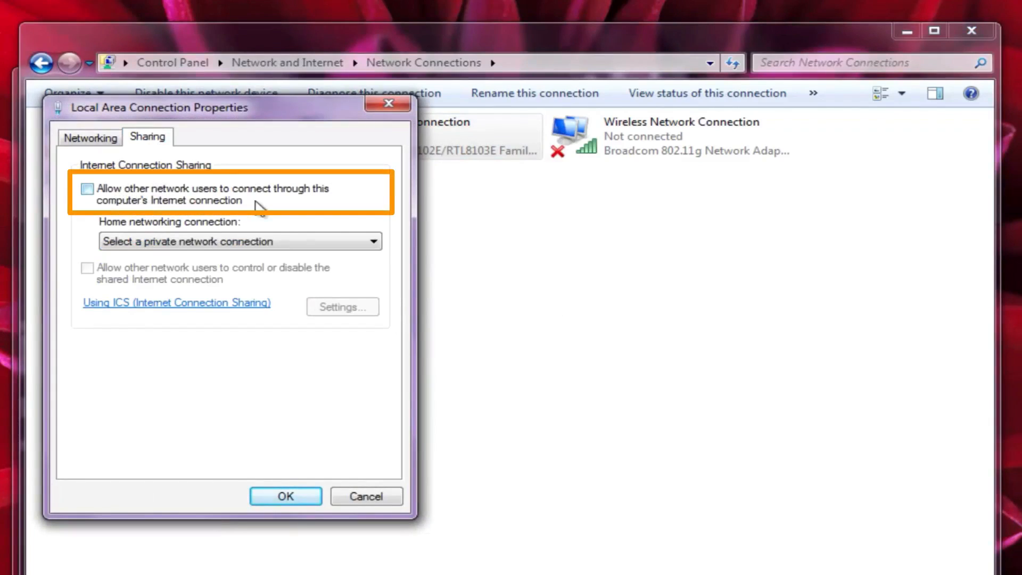
pyautogui.moveTo(90, 193)
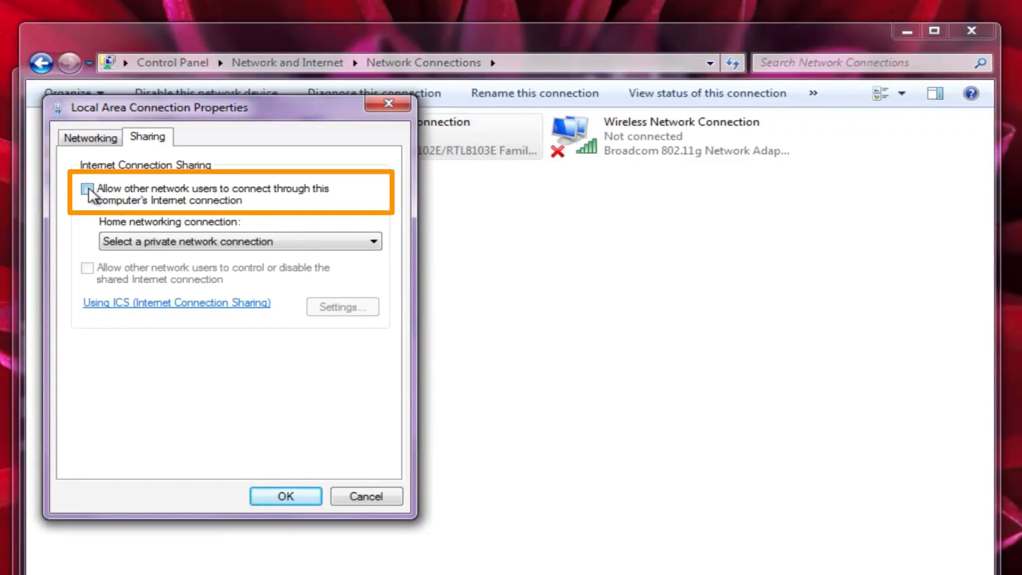
# Step: Allow other users to connect through it, sharing to hosted_wifi_network, and confirm
pyautogui.click(88, 189)
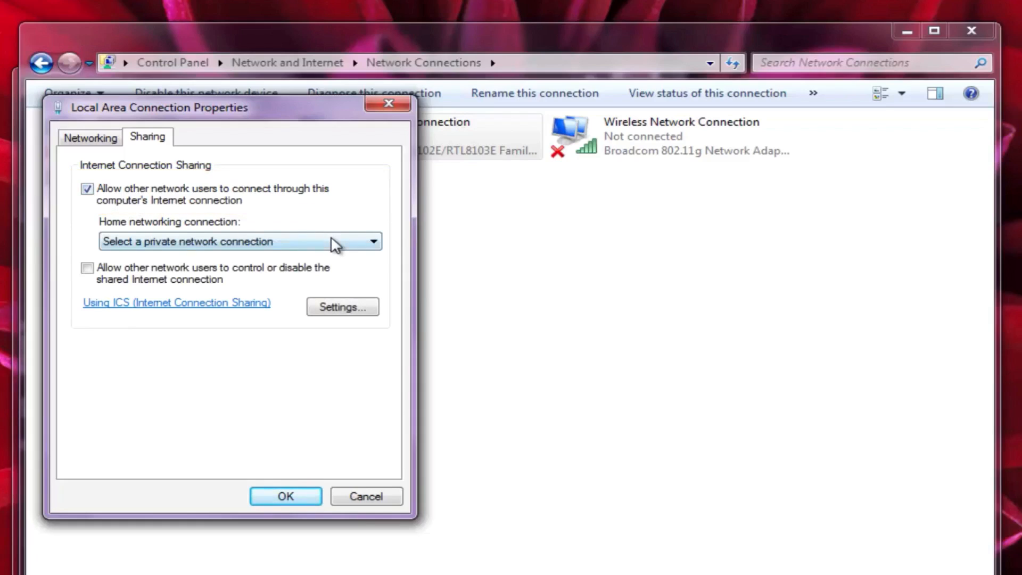
pyautogui.click(372, 241)
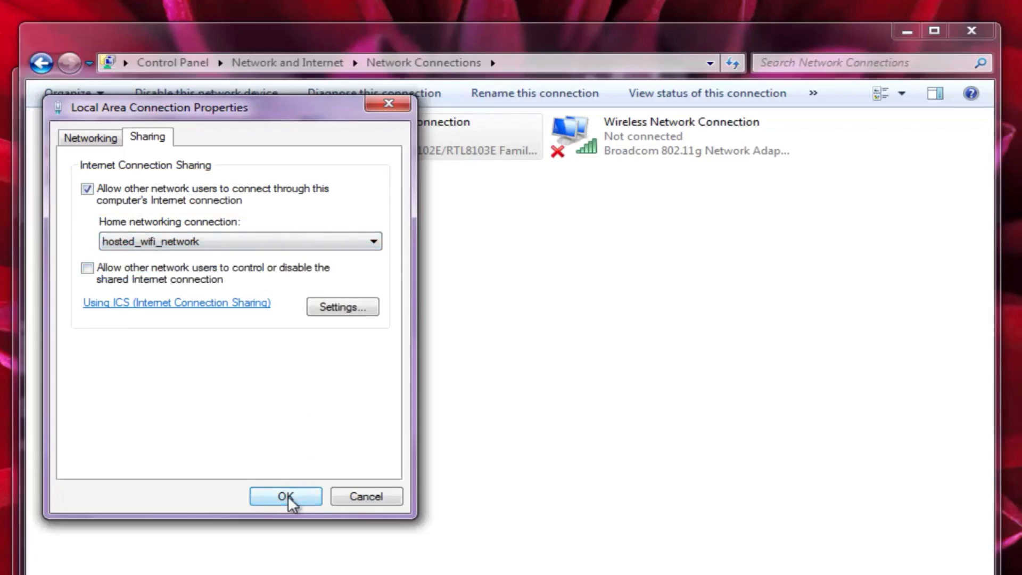
pyautogui.click(285, 496)
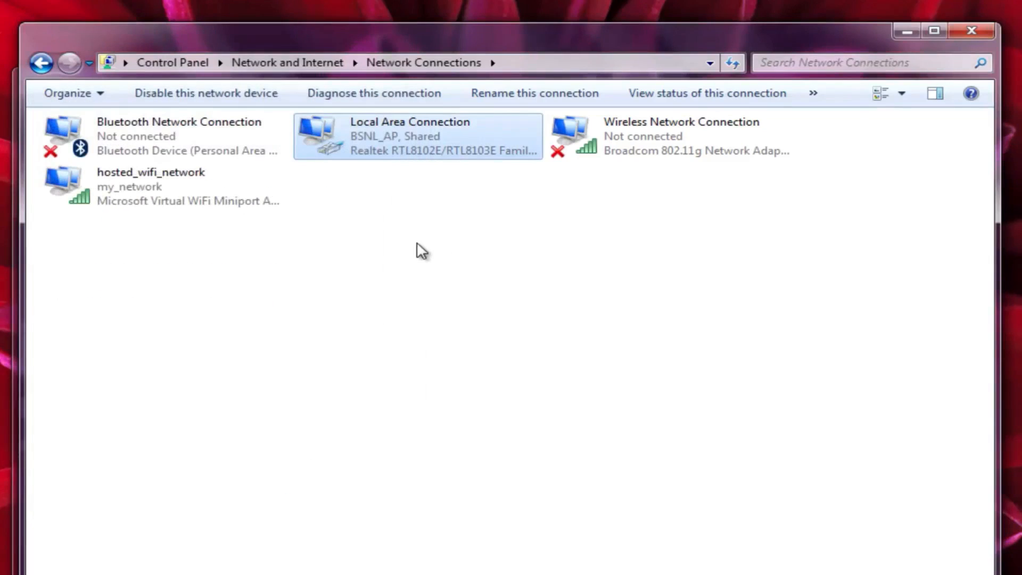
pyautogui.moveTo(414, 249)
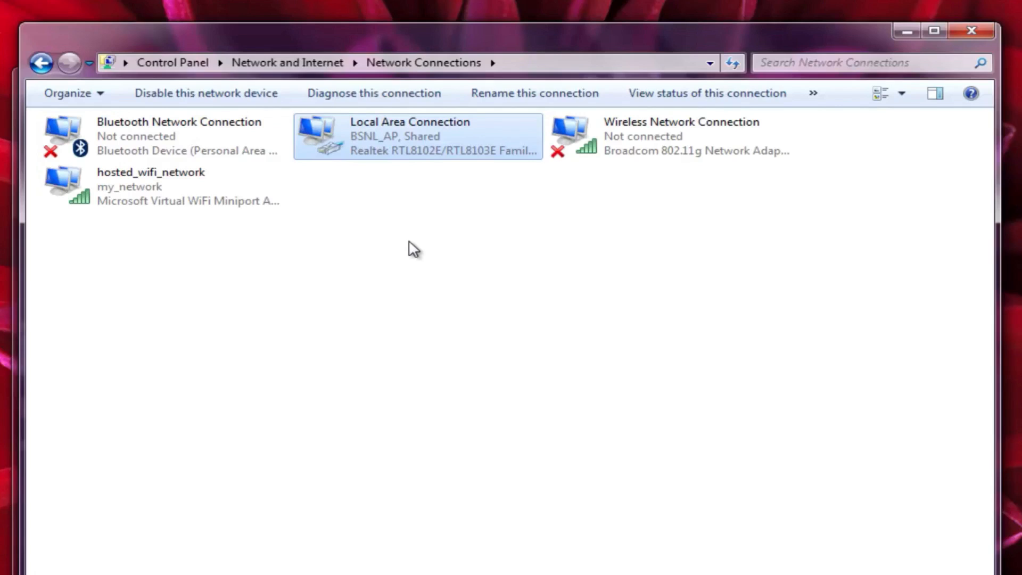
pyautogui.click(365, 265)
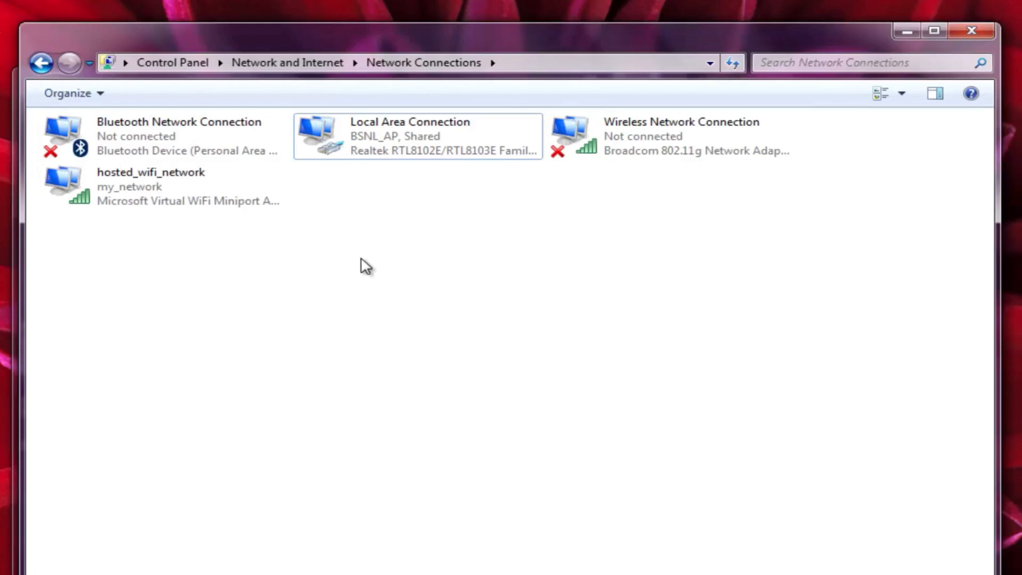
pyautogui.moveTo(127, 231)
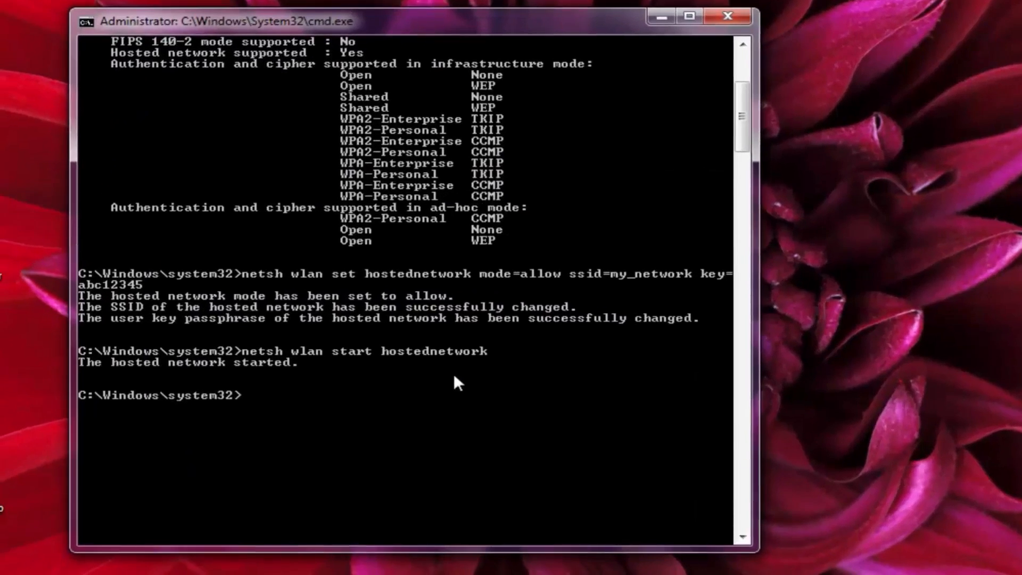
# Step: Run netsh wlan stop hostednetwork to shut the hosted network down
pyautogui.write('netsh w')
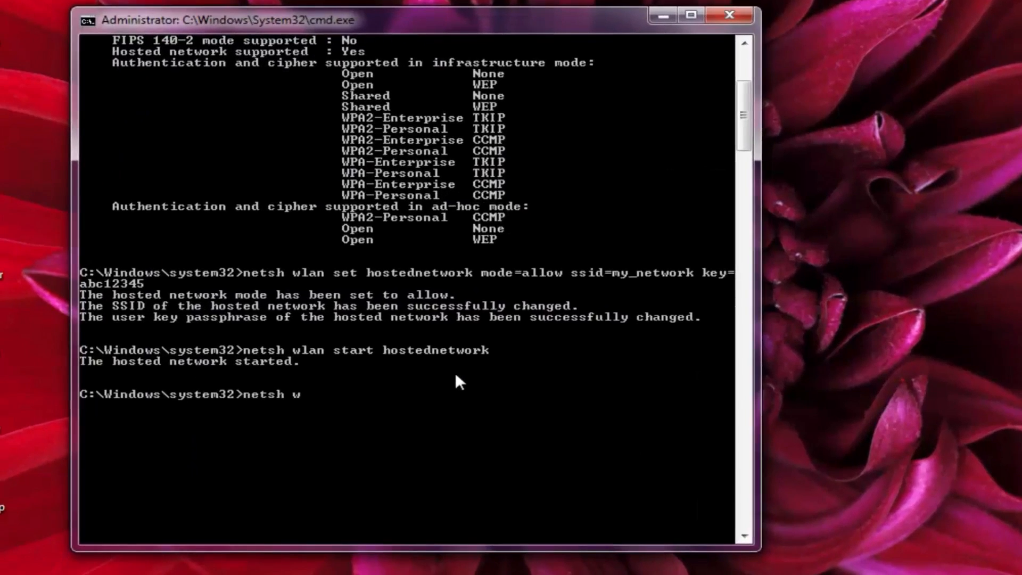
pyautogui.write('lan stop hostednetwork')
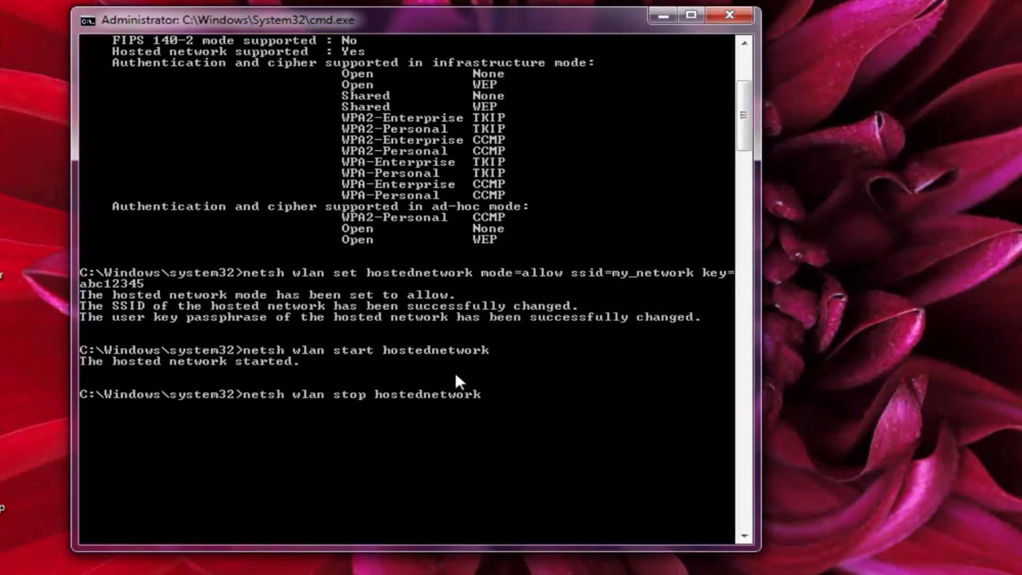
pyautogui.press('Return')
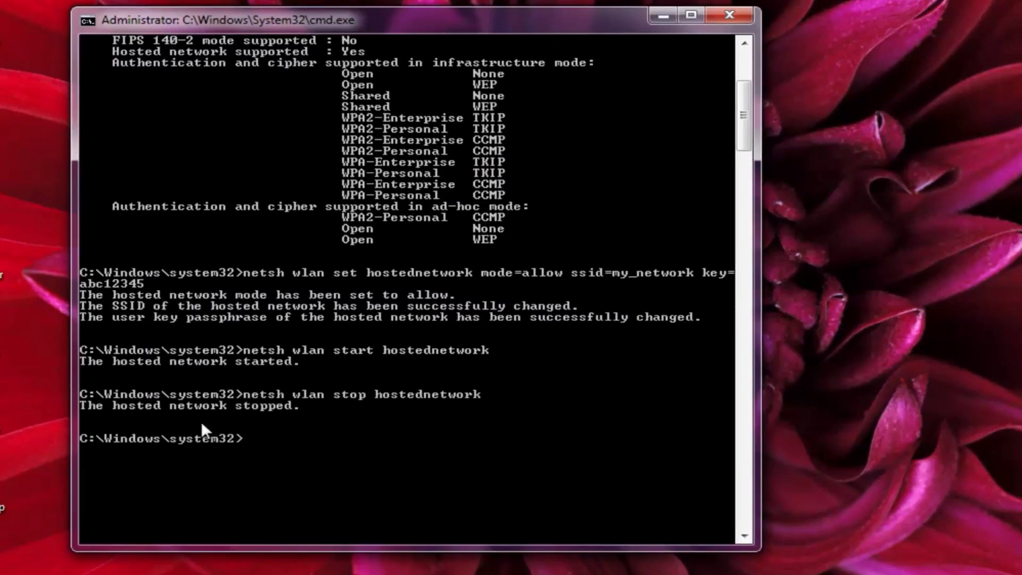
pyautogui.moveTo(353, 440)
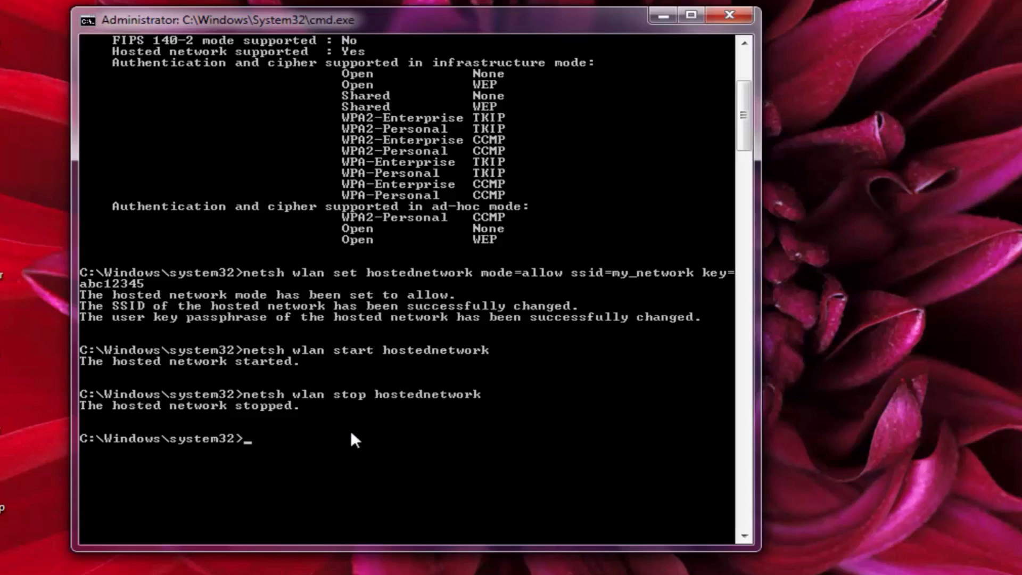
# Step: Enter netsh wlan start hostednetwork again to restart the hosted network
pyautogui.write('nets')
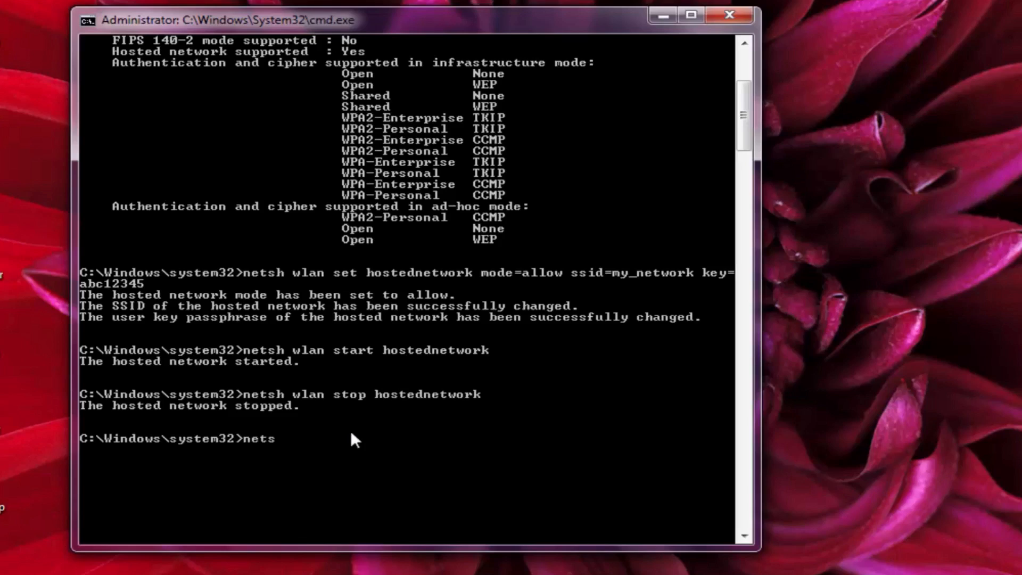
pyautogui.write('h wlan start hostednetwork')
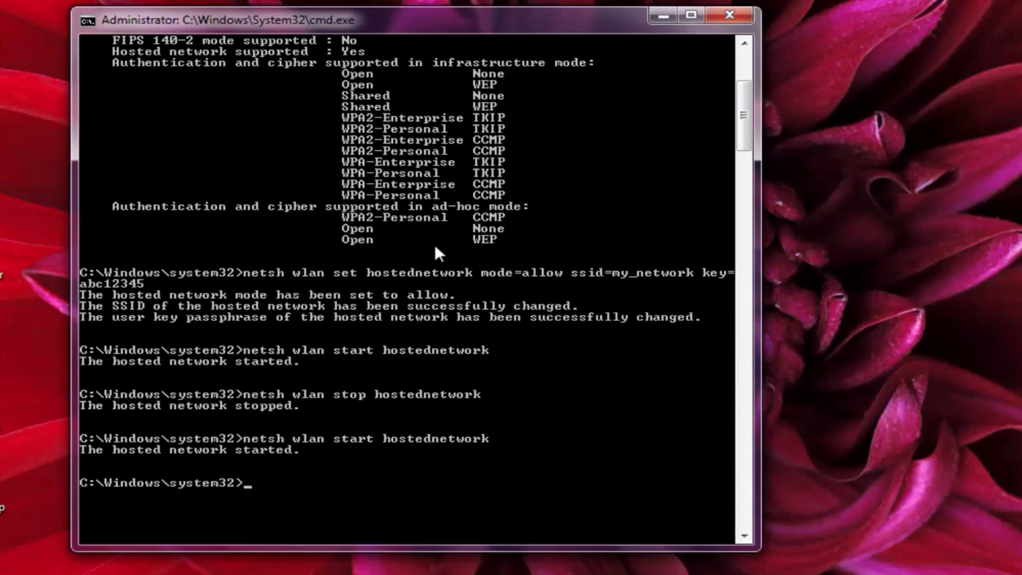
pyautogui.moveTo(561, 157)
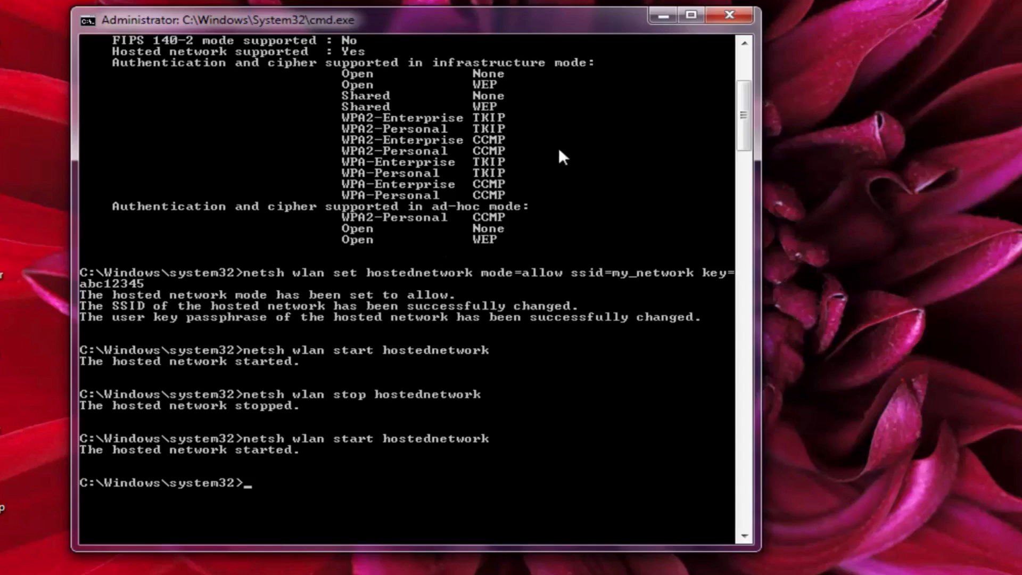